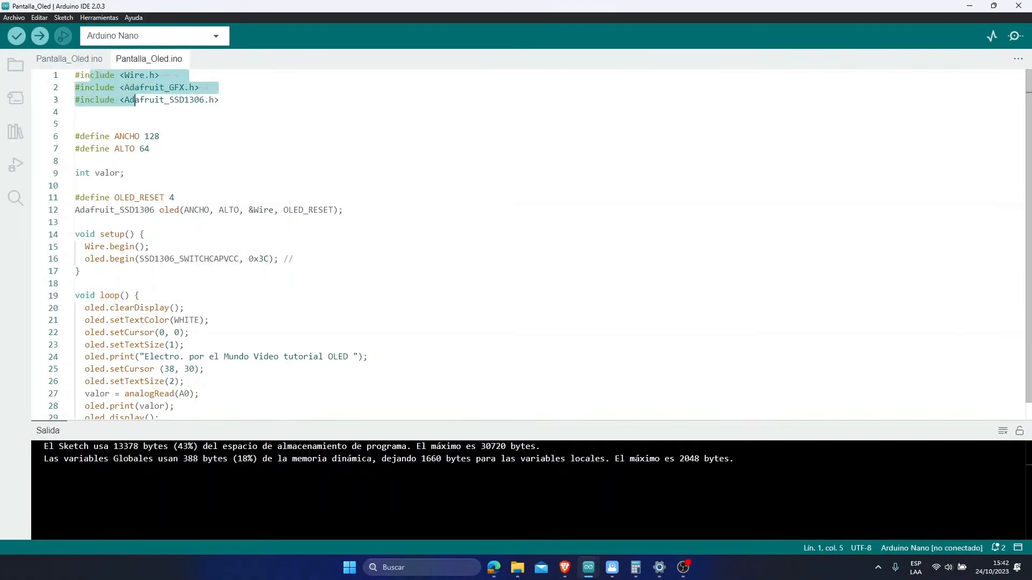
# Switch from Boards Manager to Library Manager, check the Sketch menu, then reopen the library sidebar.
pyautogui.press('ctrl+a')
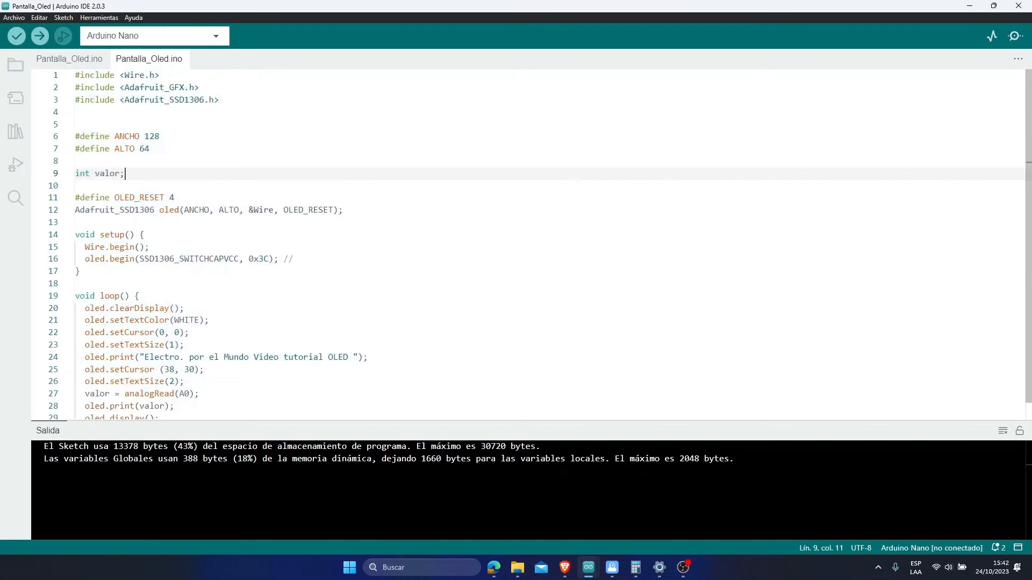
pyautogui.moveTo(15, 99)
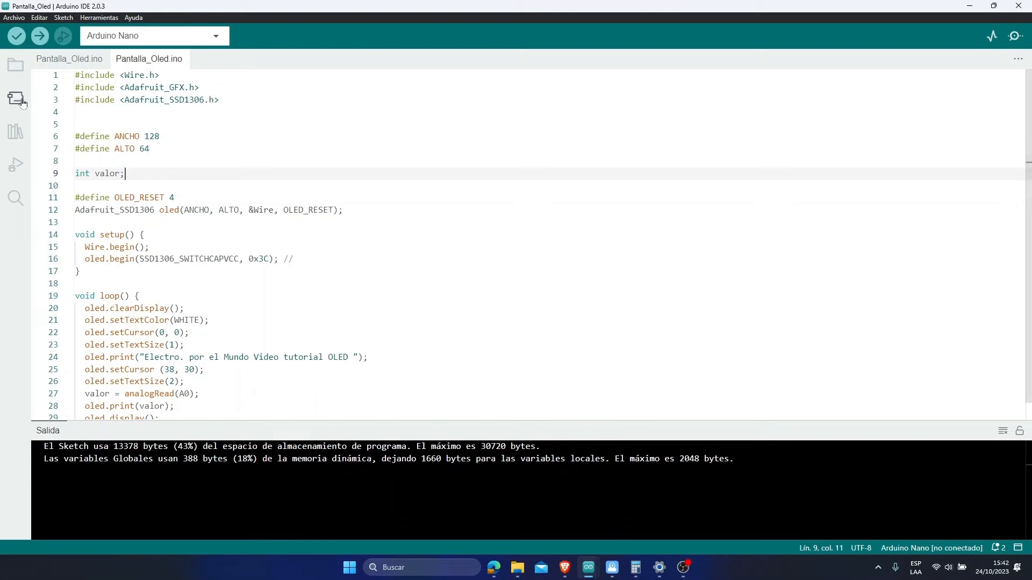
pyautogui.click(15, 100)
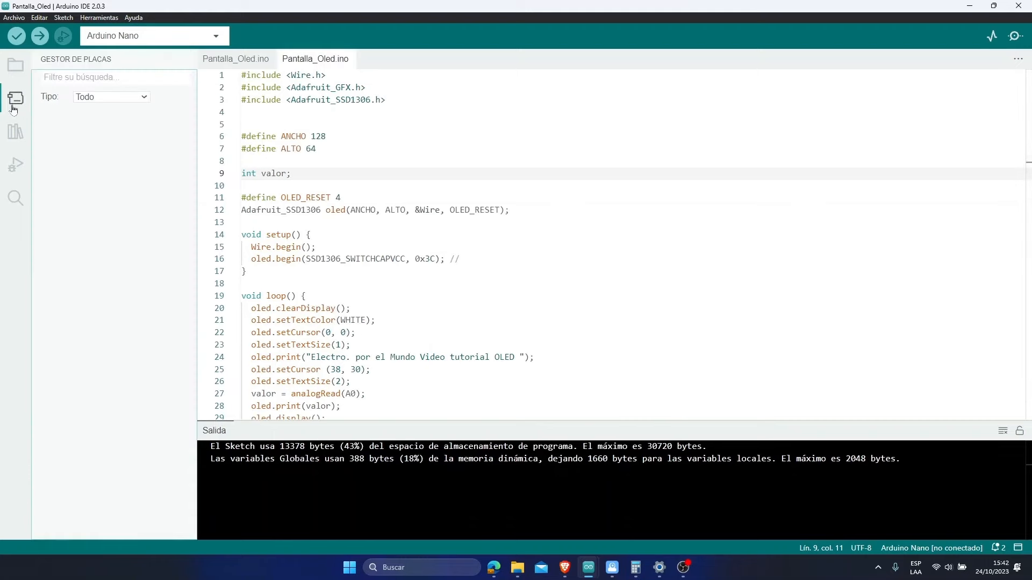
pyautogui.click(15, 131)
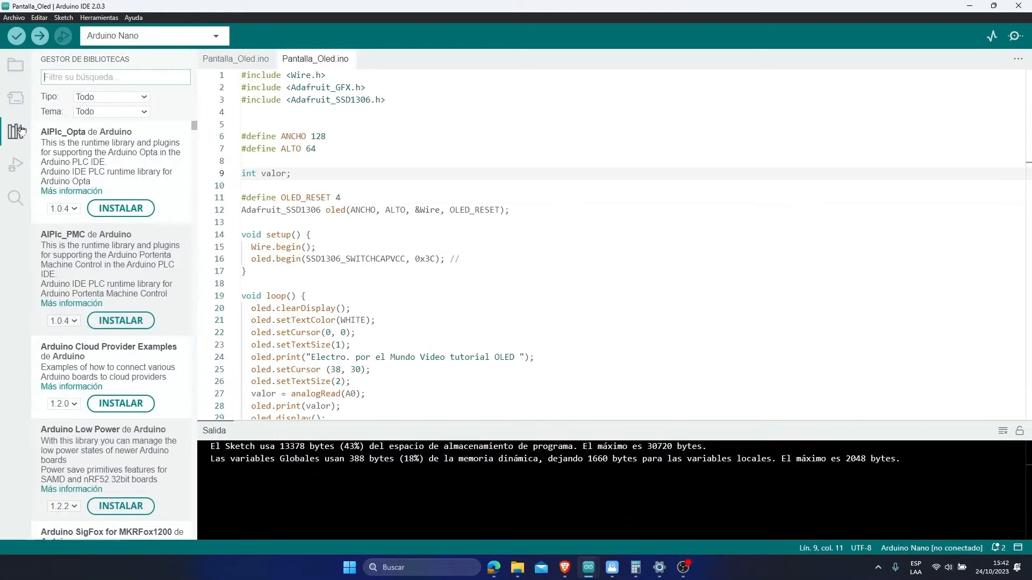
pyautogui.moveTo(16, 92)
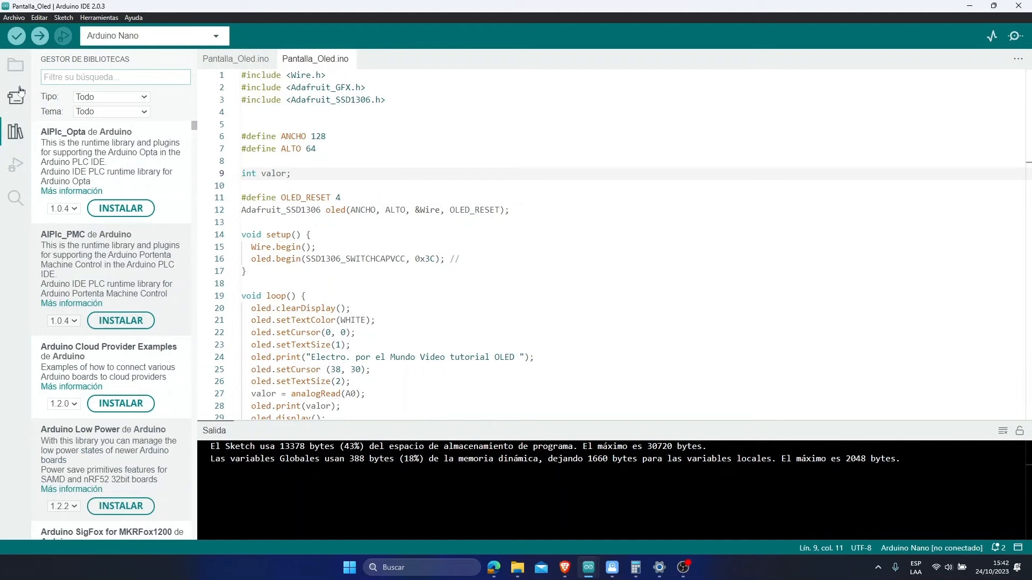
pyautogui.moveTo(95, 17)
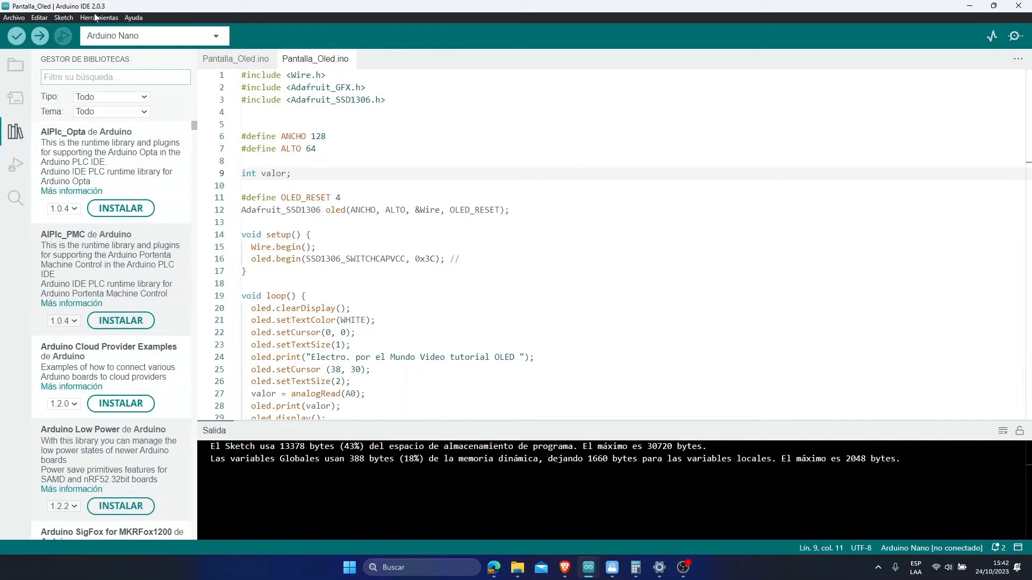
pyautogui.click(63, 18)
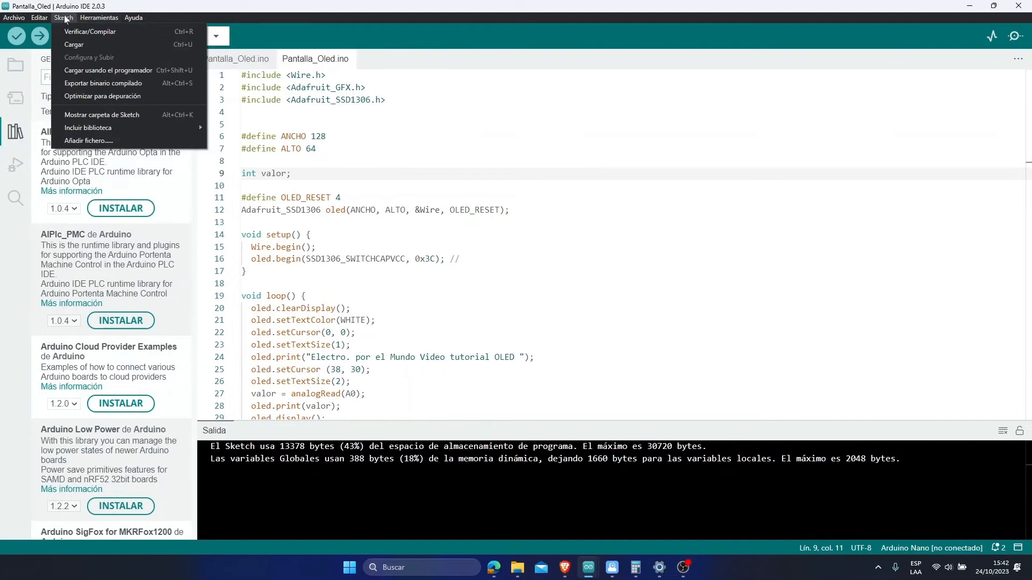
pyautogui.moveTo(102, 97)
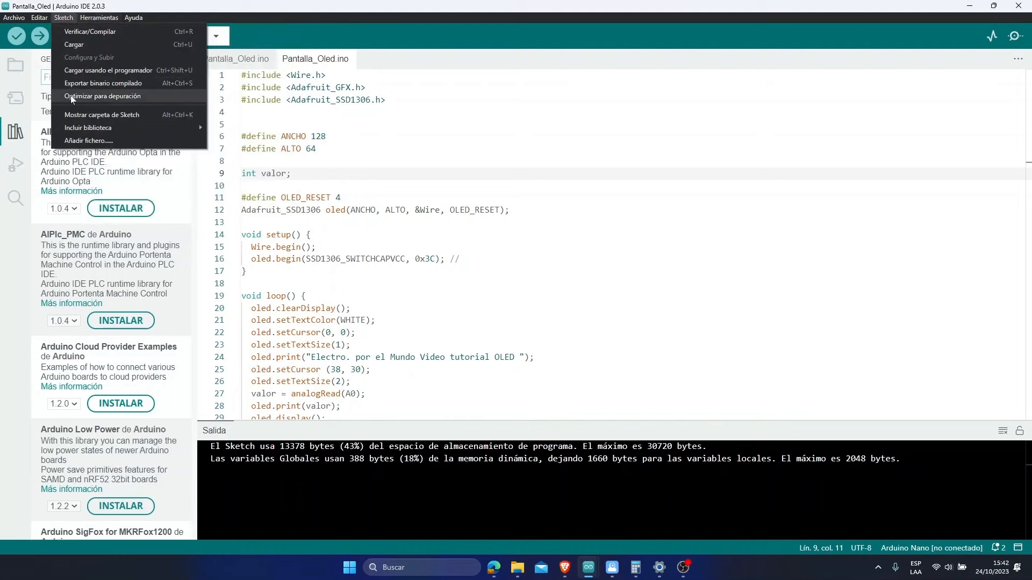
pyautogui.click(88, 128)
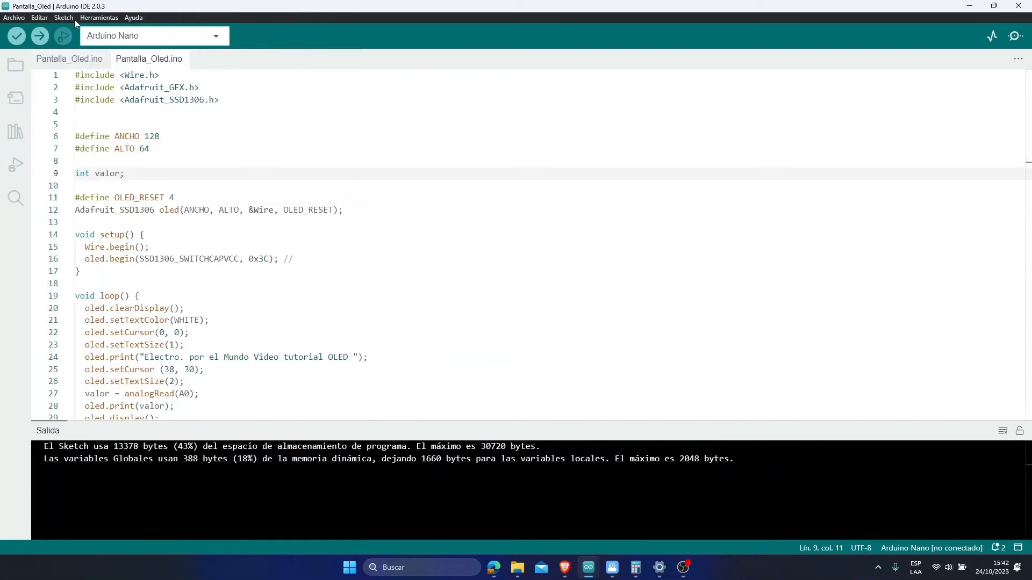
pyautogui.click(64, 17)
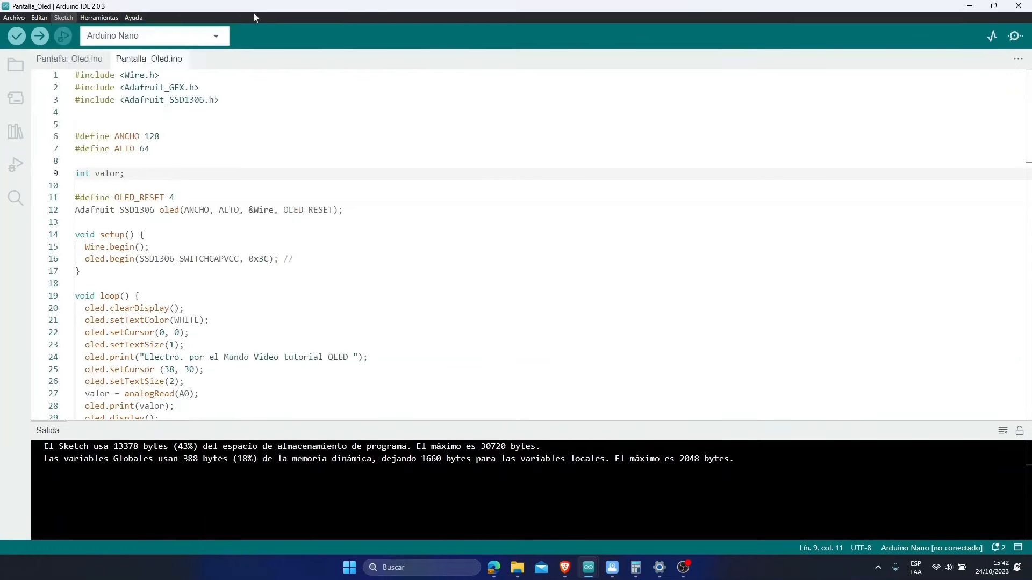
pyautogui.click(15, 132)
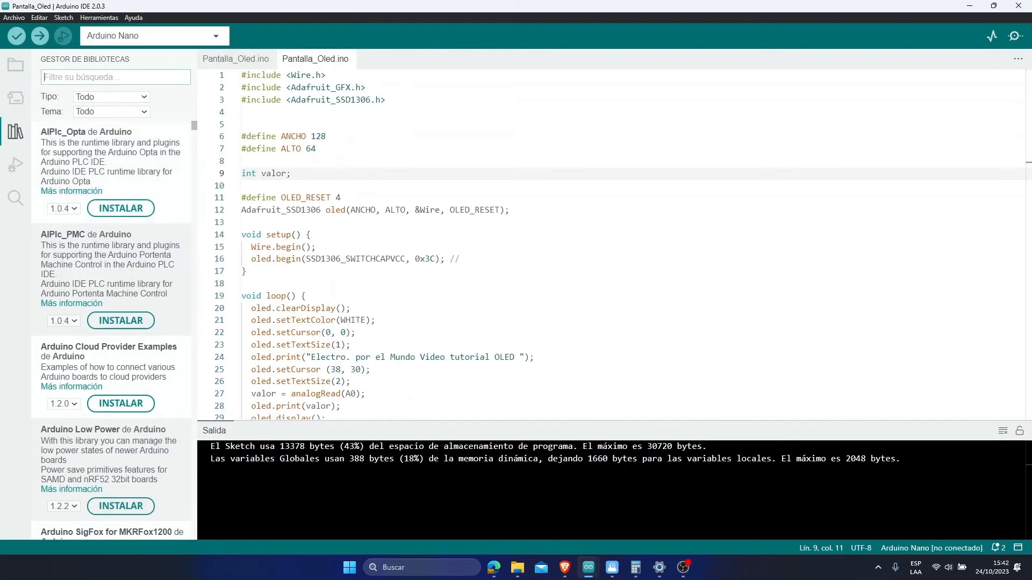
# Search the library catalogue for 'adafruit ssd1306'.
pyautogui.write('a')
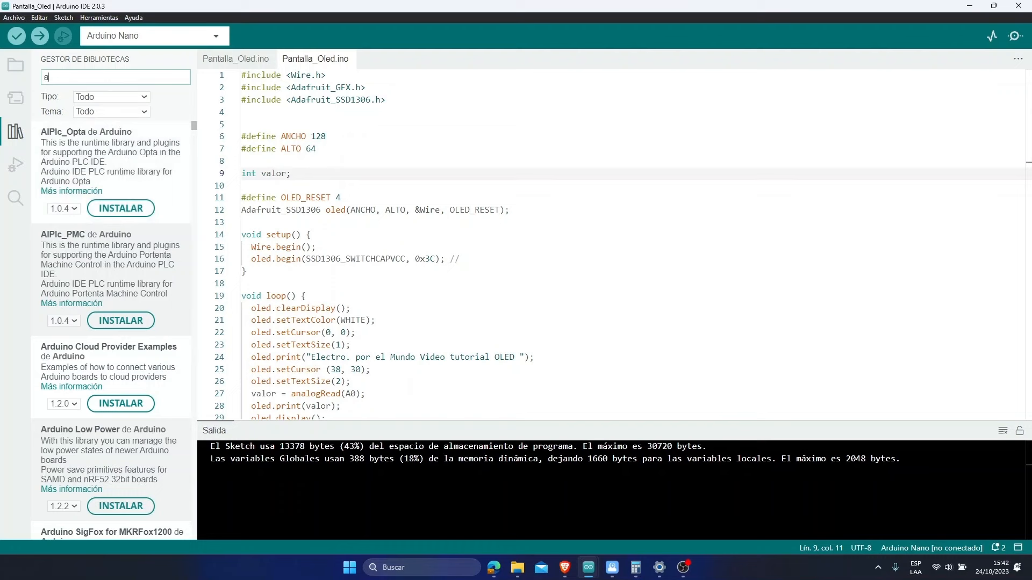
pyautogui.write('adafruit')
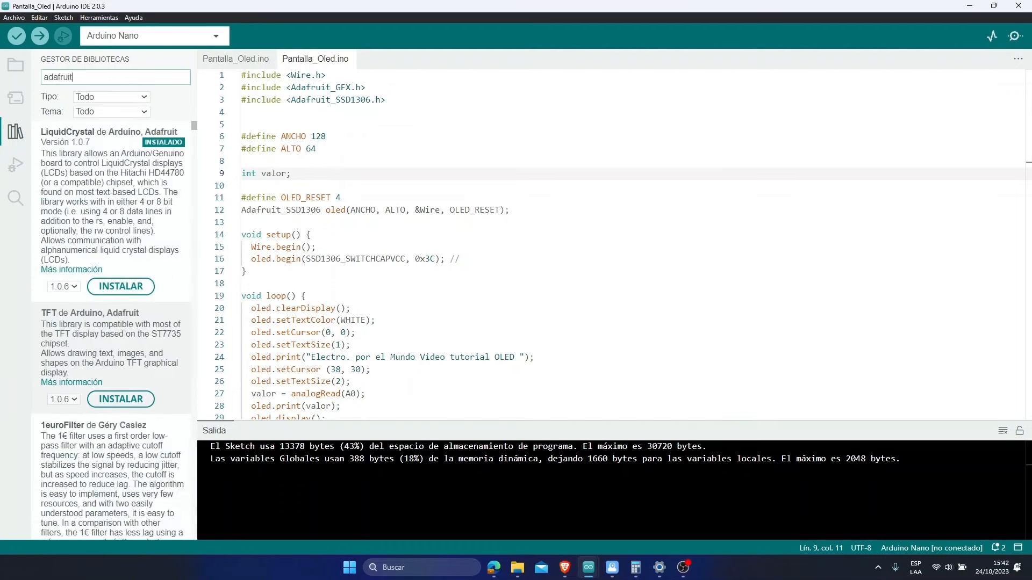
pyautogui.write('ssd')
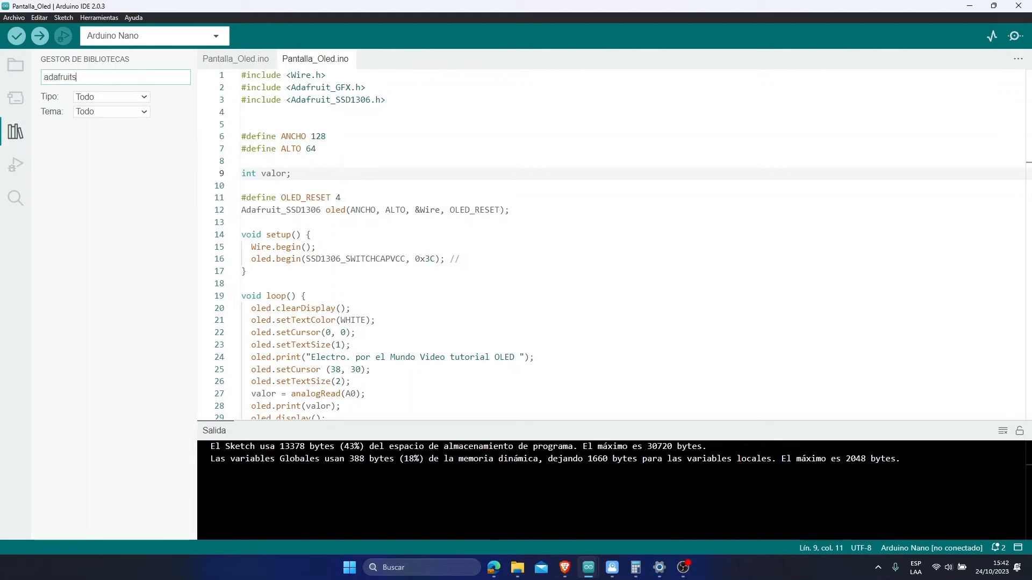
pyautogui.write('ssd1306')
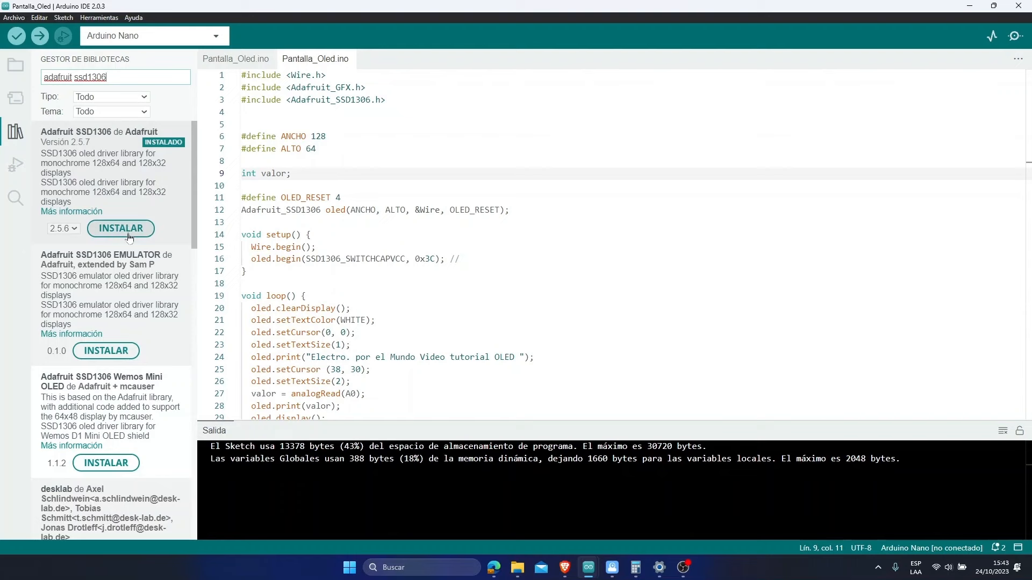
# Install Adafruit SSD1306 version 2.5.6 along with all missing dependencies.
pyautogui.click(120, 229)
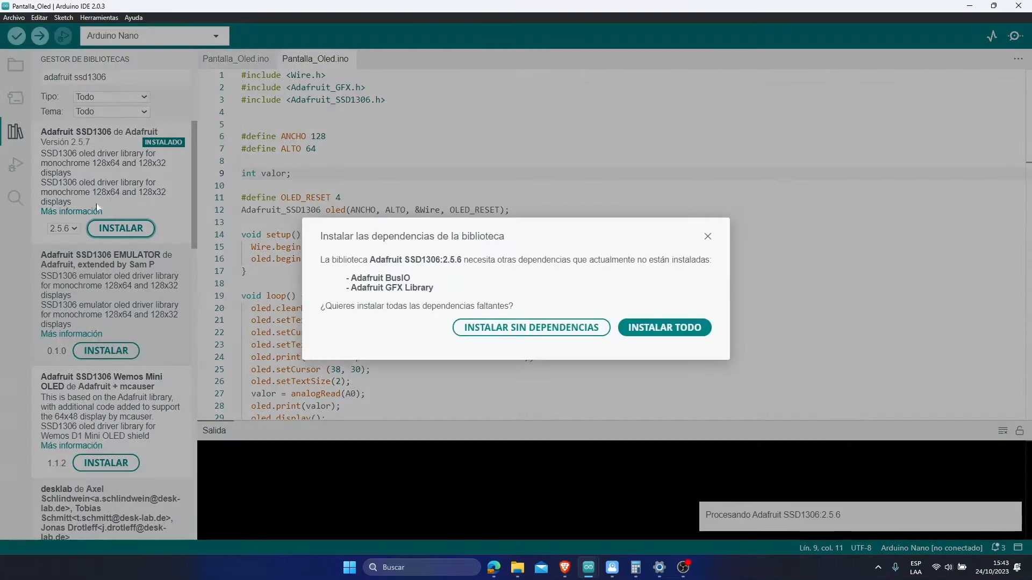
pyautogui.moveTo(381, 285)
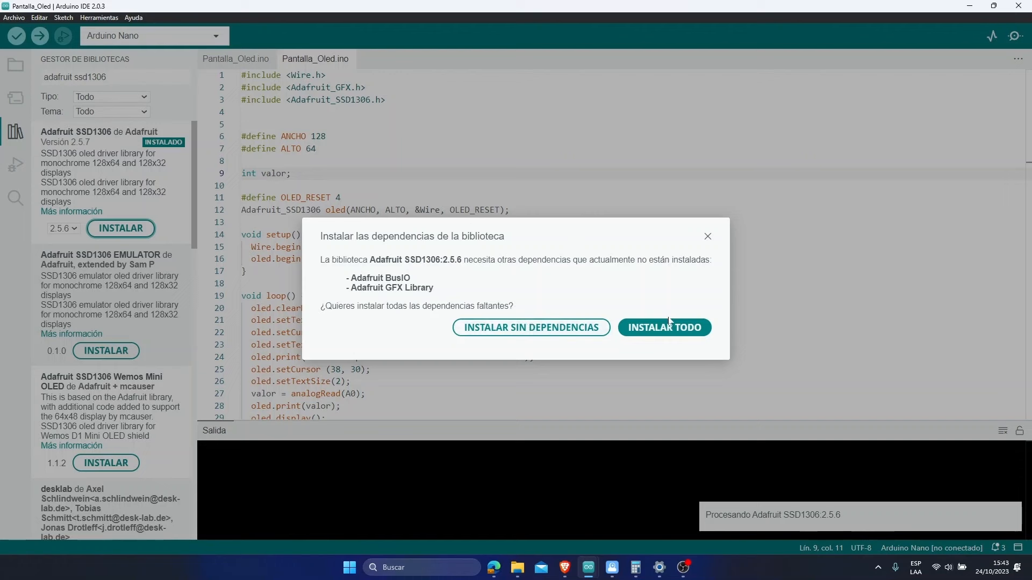
pyautogui.moveTo(665, 328)
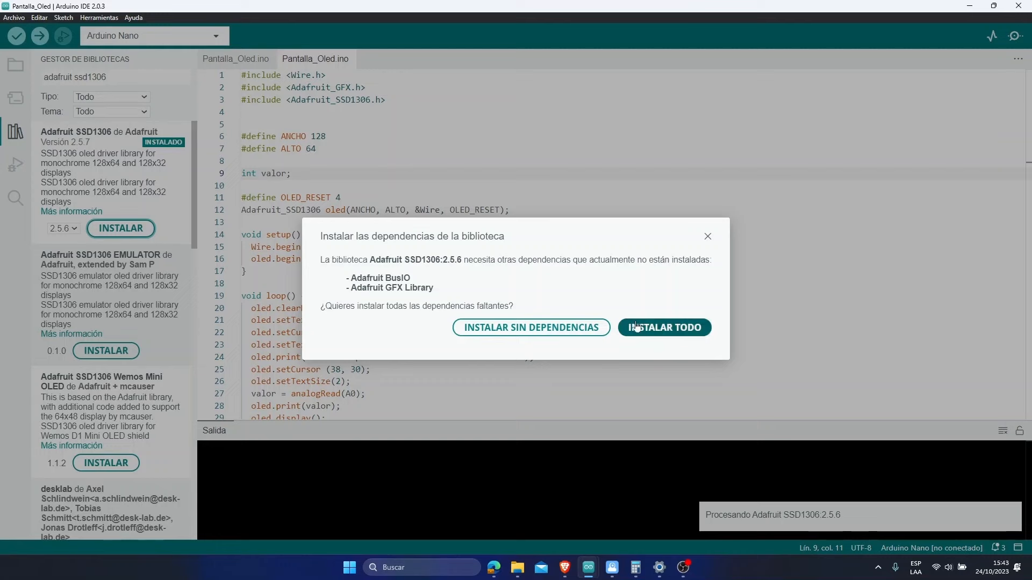
pyautogui.click(664, 328)
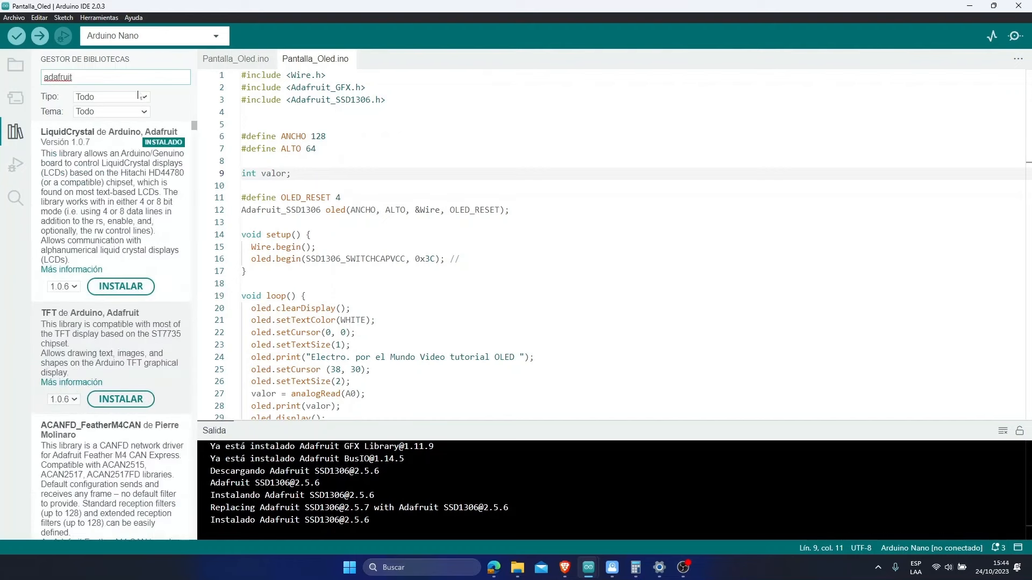
# Search 'gfx', install Adafruit GFX Library 1.11.8 with its dependency, and dismiss the notice.
pyautogui.write('gfx')
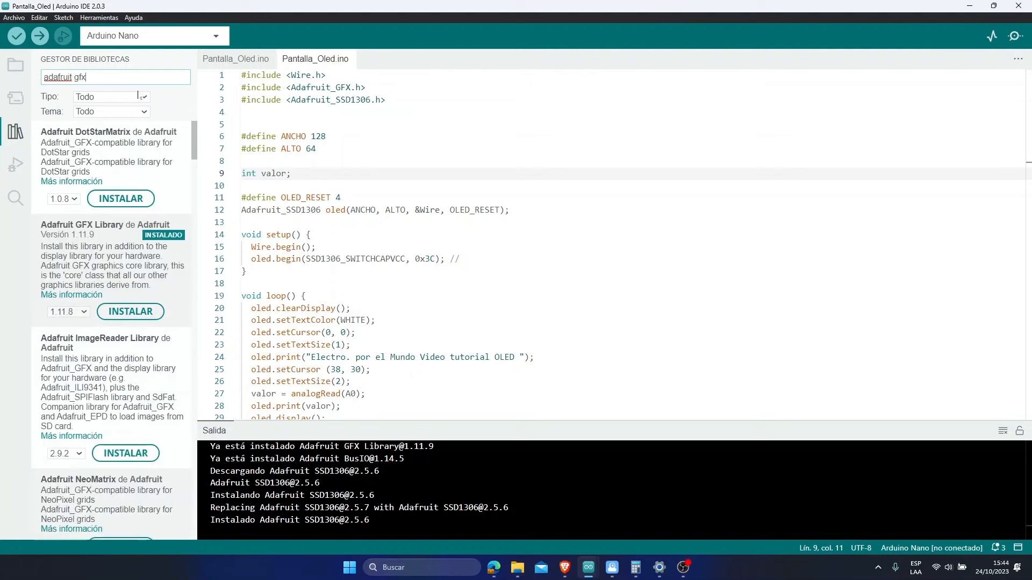
pyautogui.moveTo(115, 270)
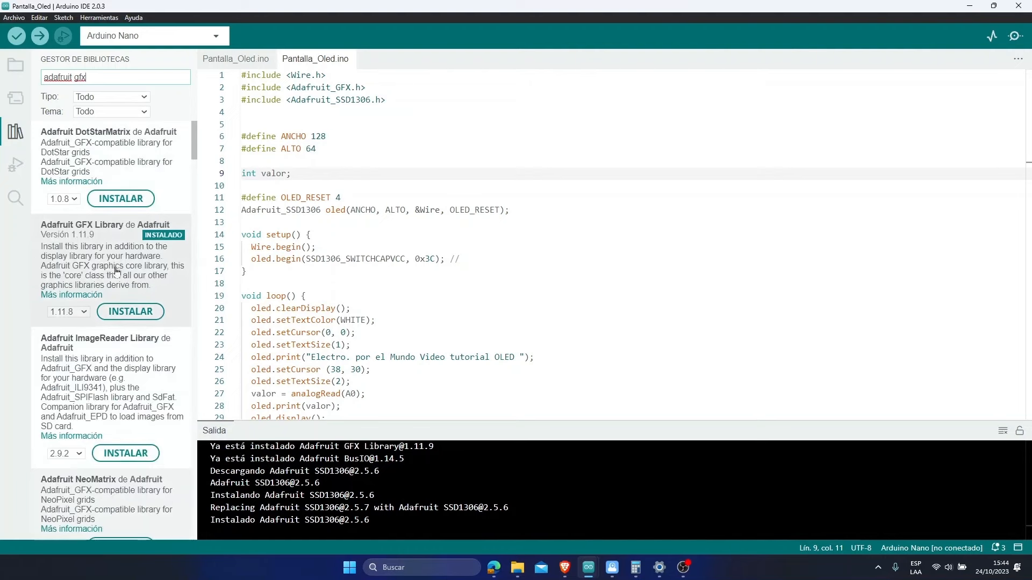
pyautogui.moveTo(122, 295)
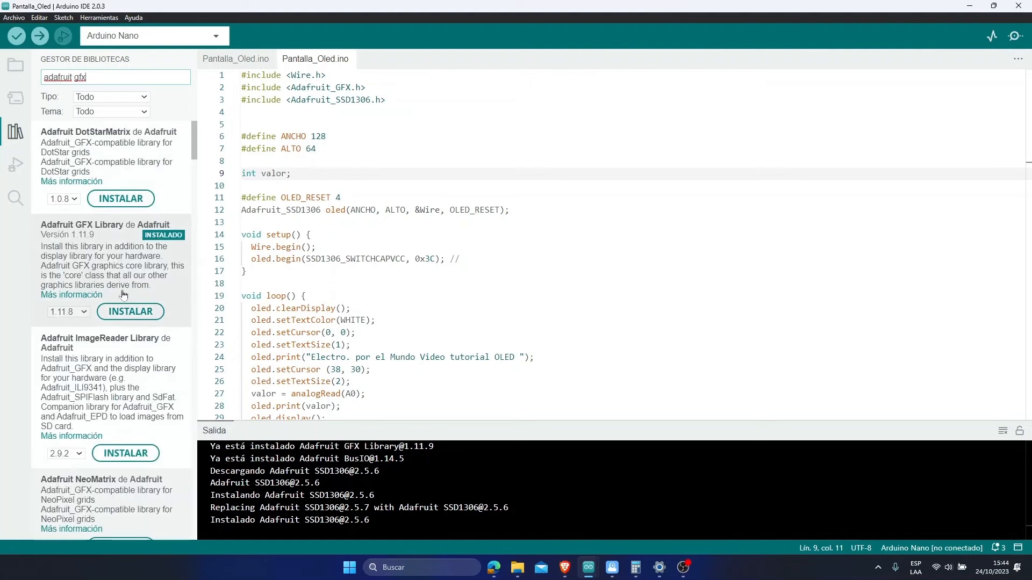
pyautogui.click(129, 311)
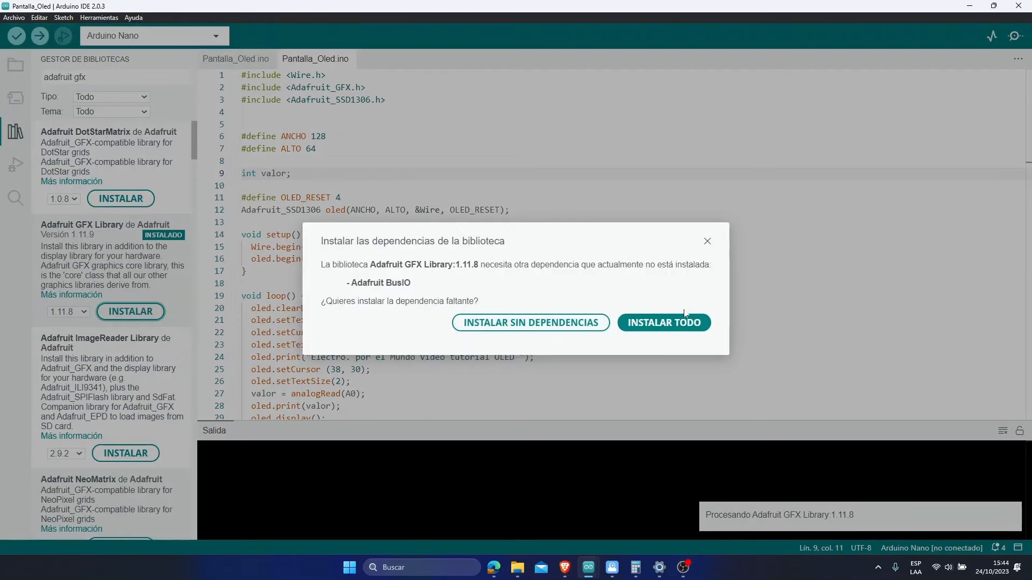
pyautogui.click(663, 322)
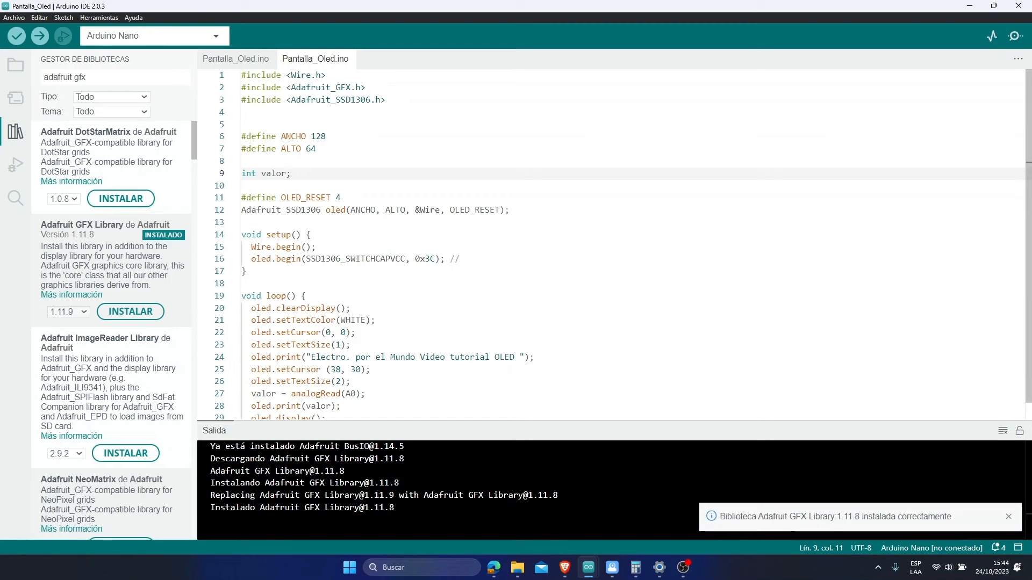
pyautogui.click(1008, 517)
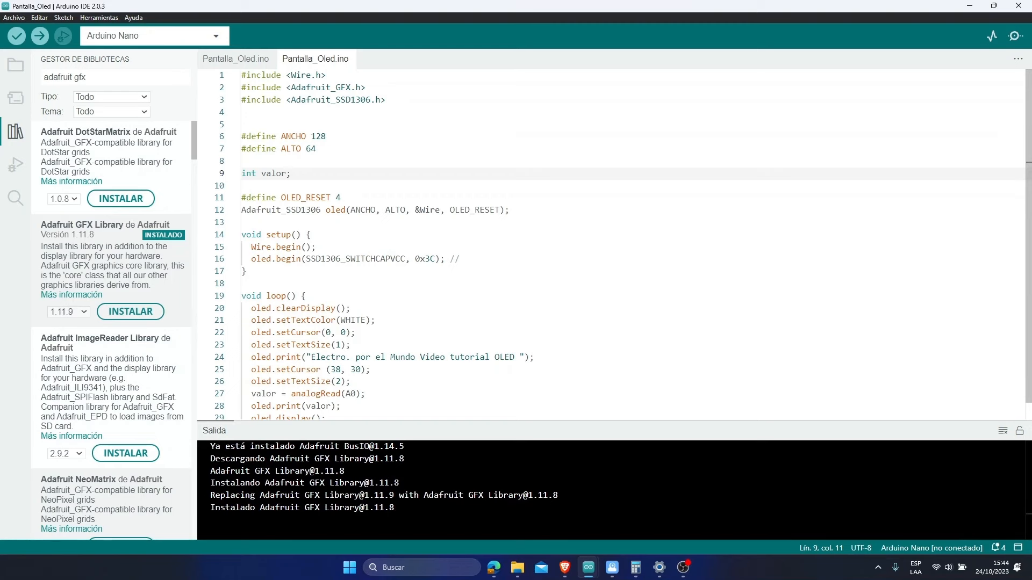
pyautogui.moveTo(15, 131)
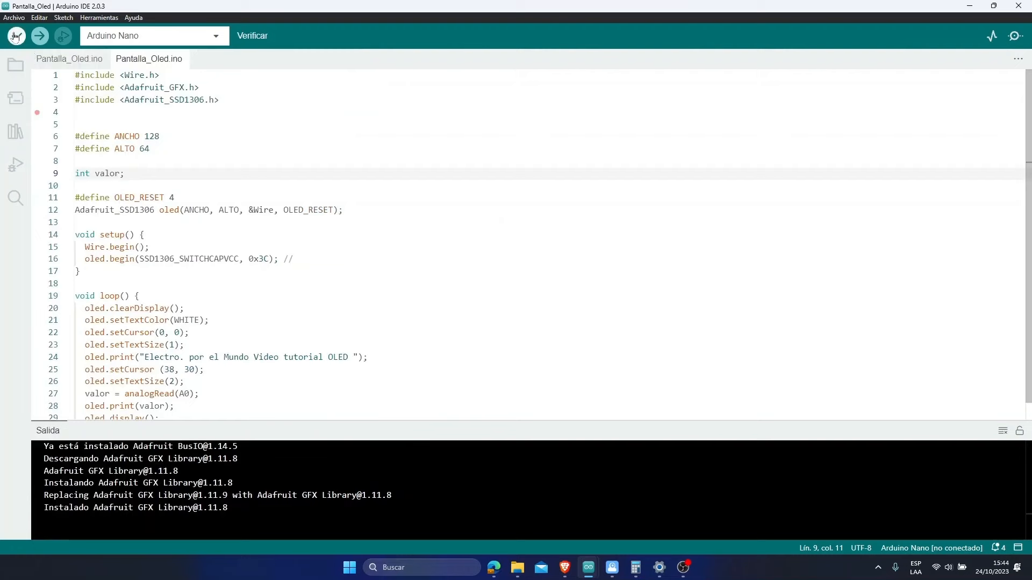
# Verify the OLED sketch, building to 13378 bytes (43%) of program storage.
pyautogui.click(15, 35)
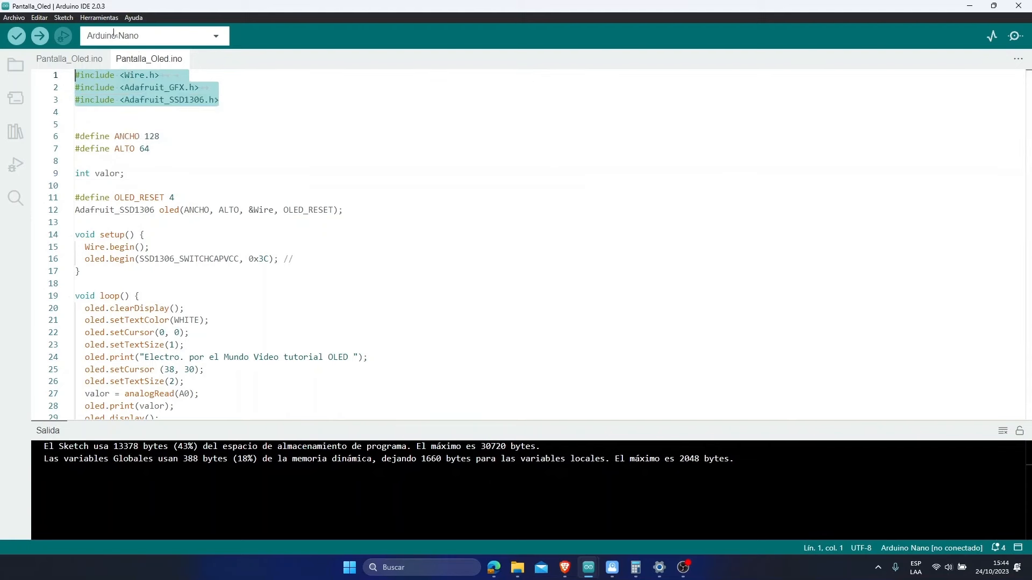
pyautogui.click(97, 18)
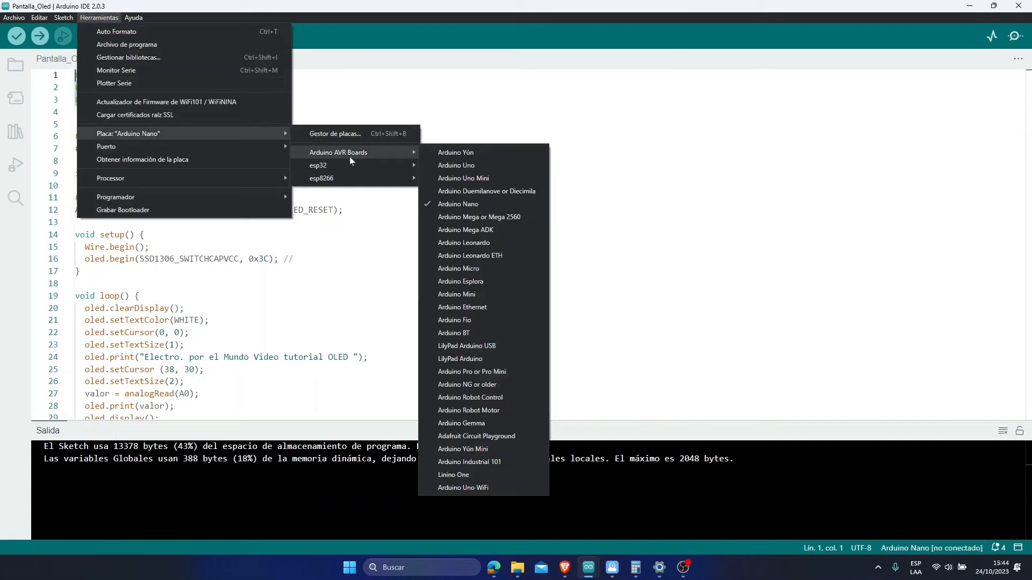
pyautogui.moveTo(493, 204)
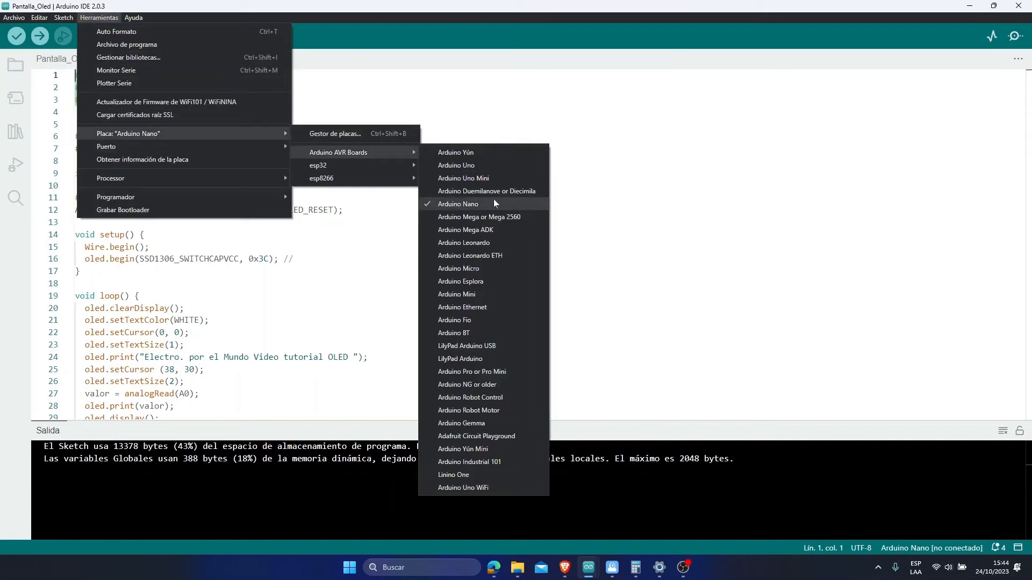
pyautogui.moveTo(496, 371)
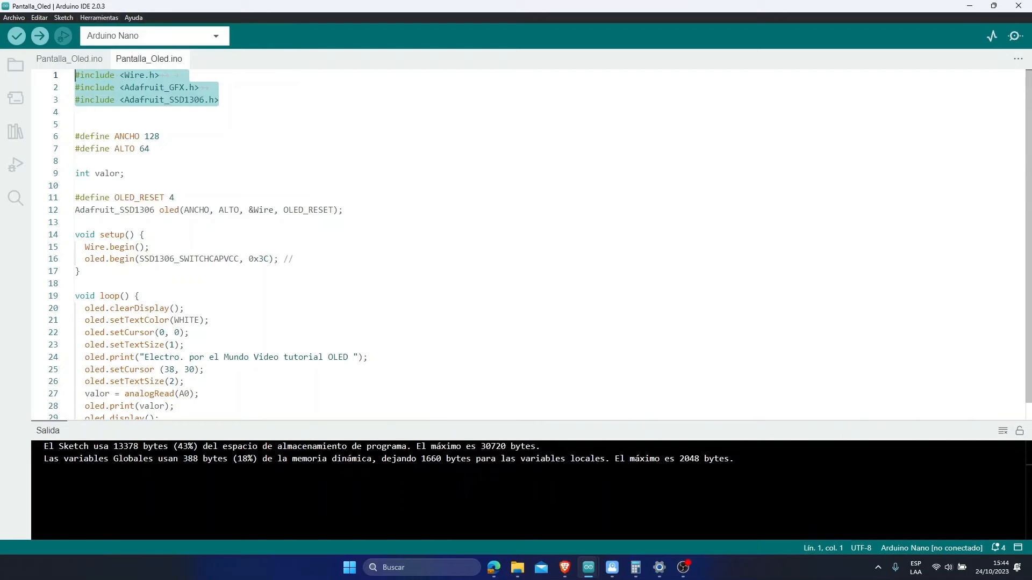
pyautogui.click(99, 17)
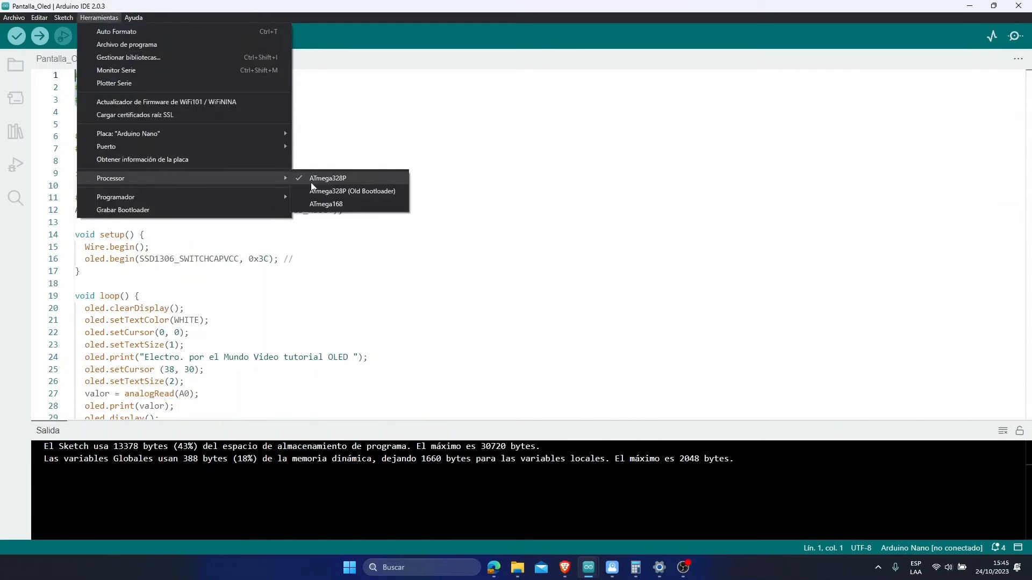
pyautogui.moveTo(364, 179)
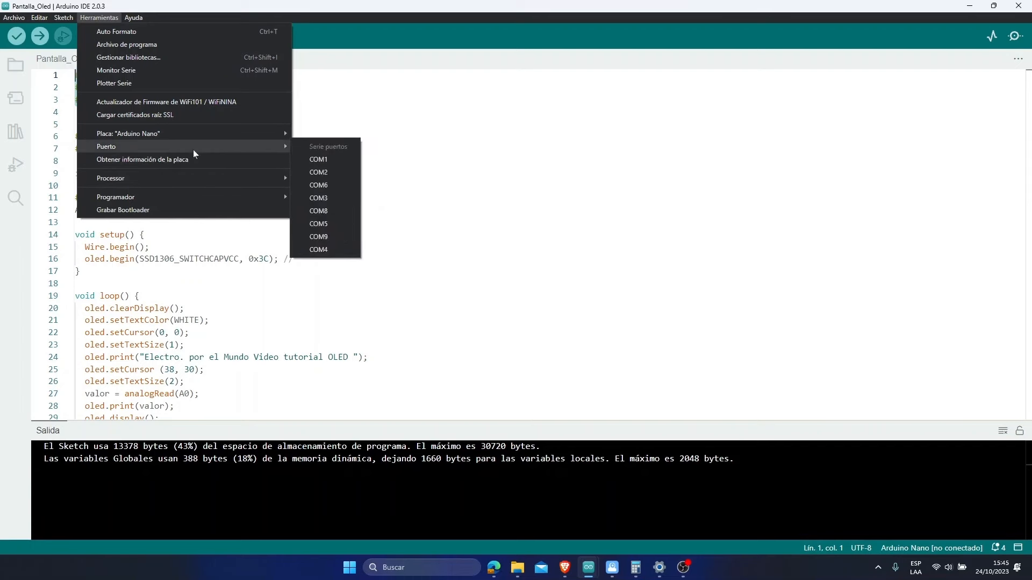
pyautogui.moveTo(190, 152)
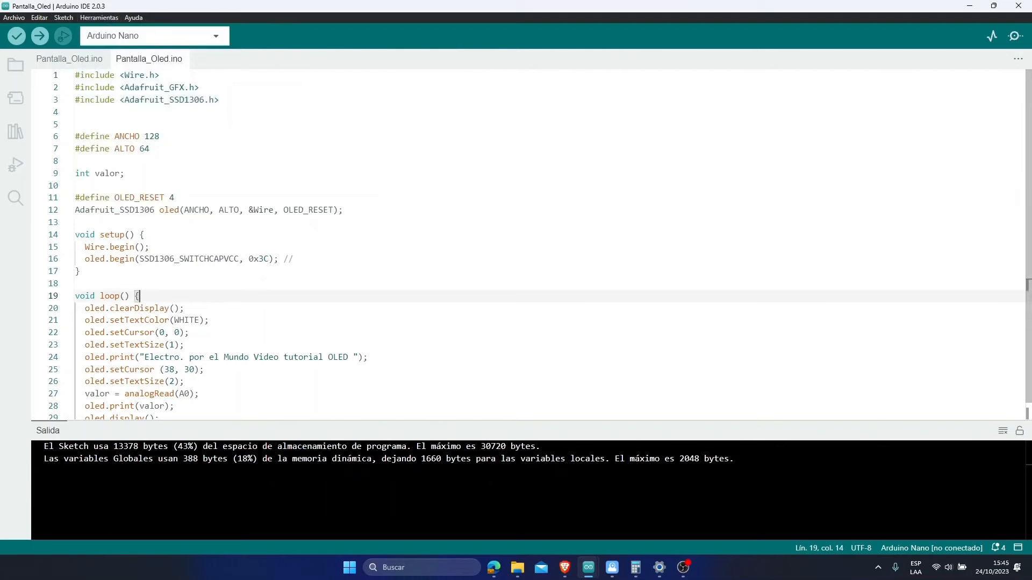
# Choose COM10 under Herramientas > Puerto for the Arduino Nano.
pyautogui.click(98, 17)
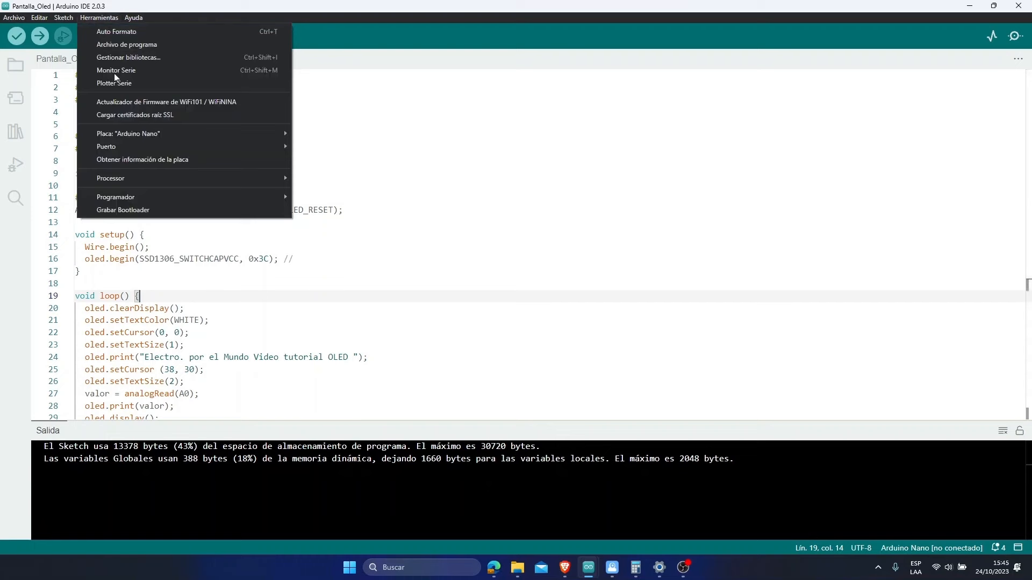
pyautogui.click(106, 146)
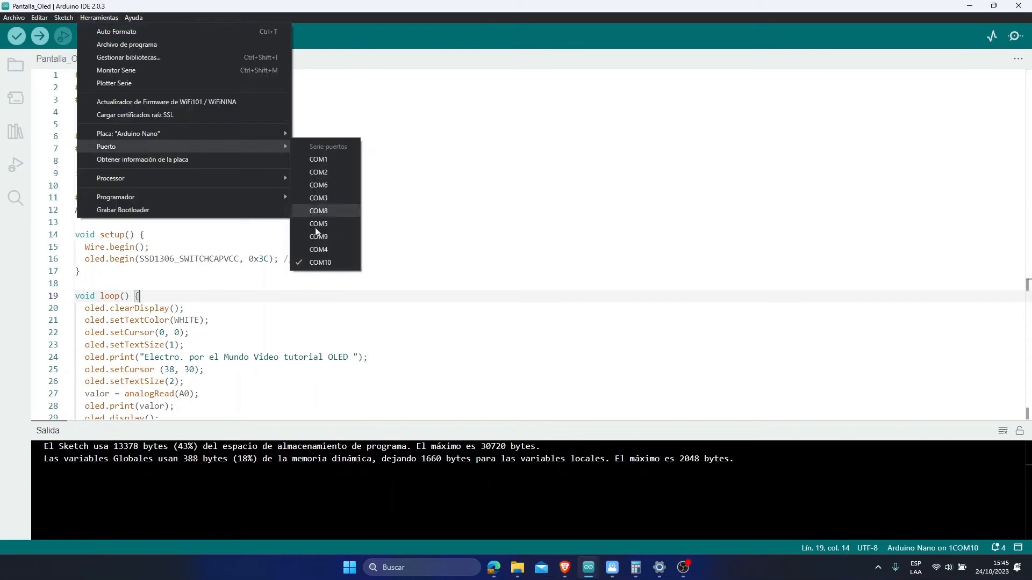
pyautogui.moveTo(315, 278)
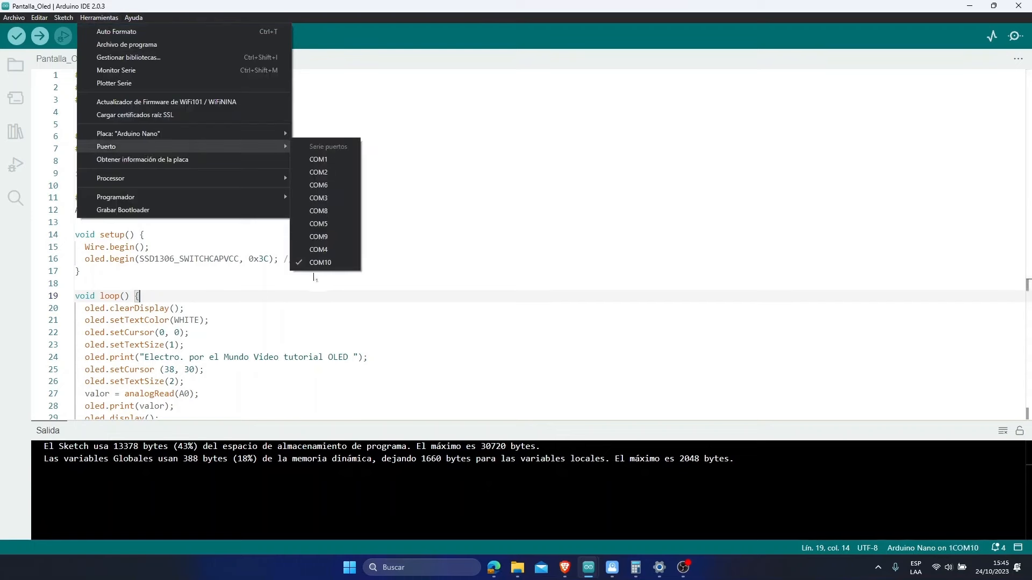
pyautogui.moveTo(320, 262)
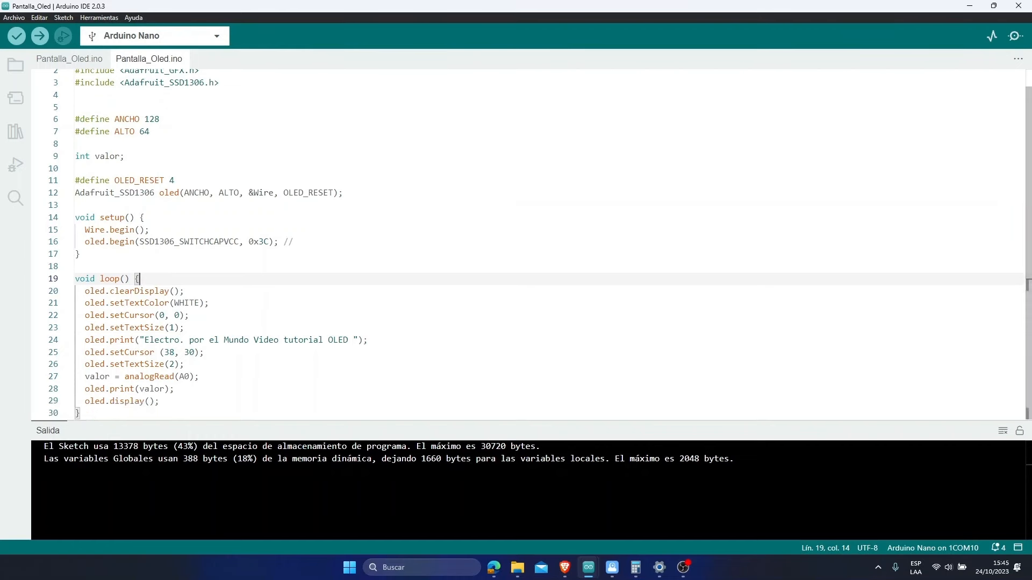
pyautogui.click(233, 241)
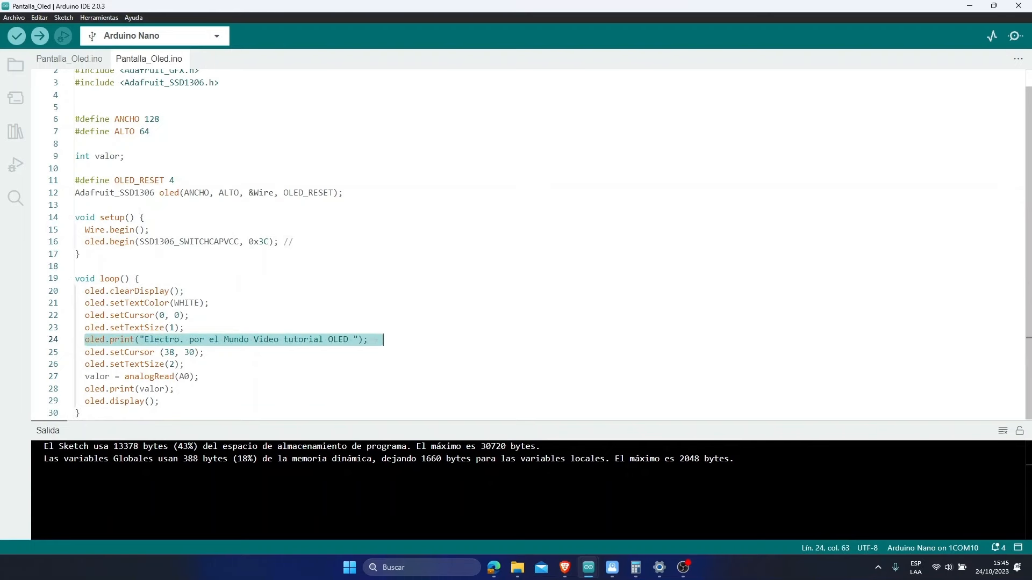
pyautogui.click(152, 376)
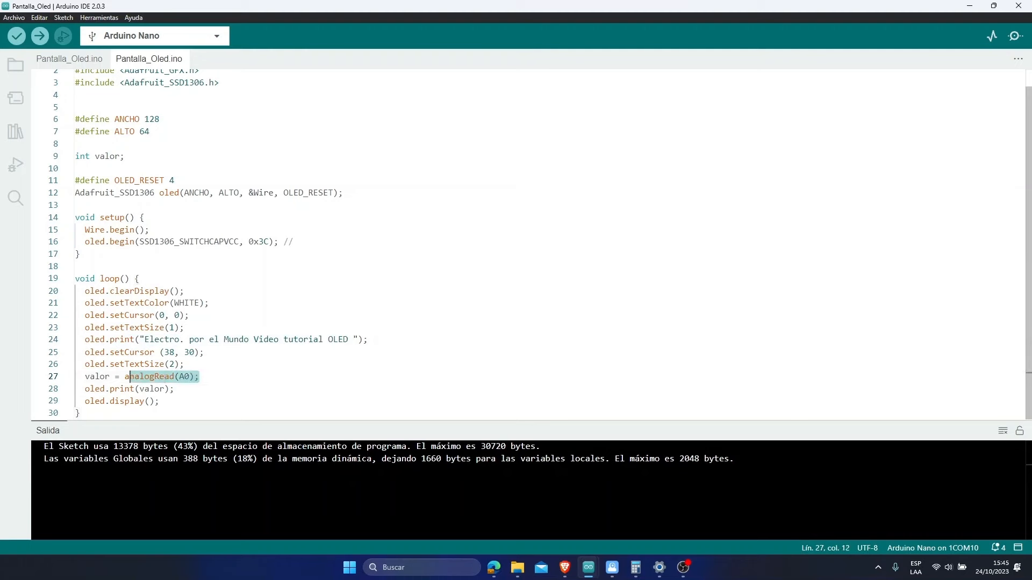
pyautogui.moveTo(151, 377)
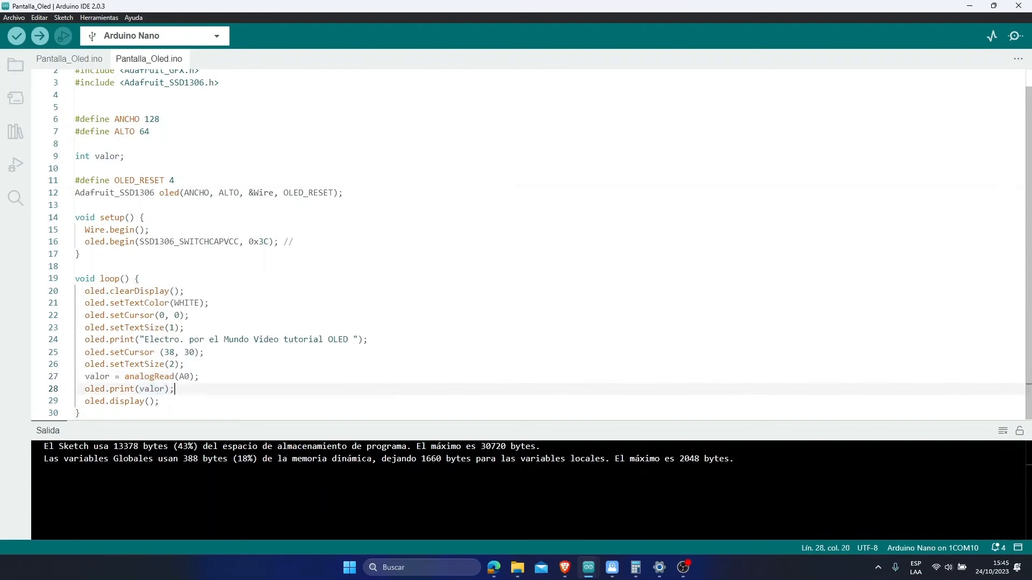
pyautogui.click(170, 364)
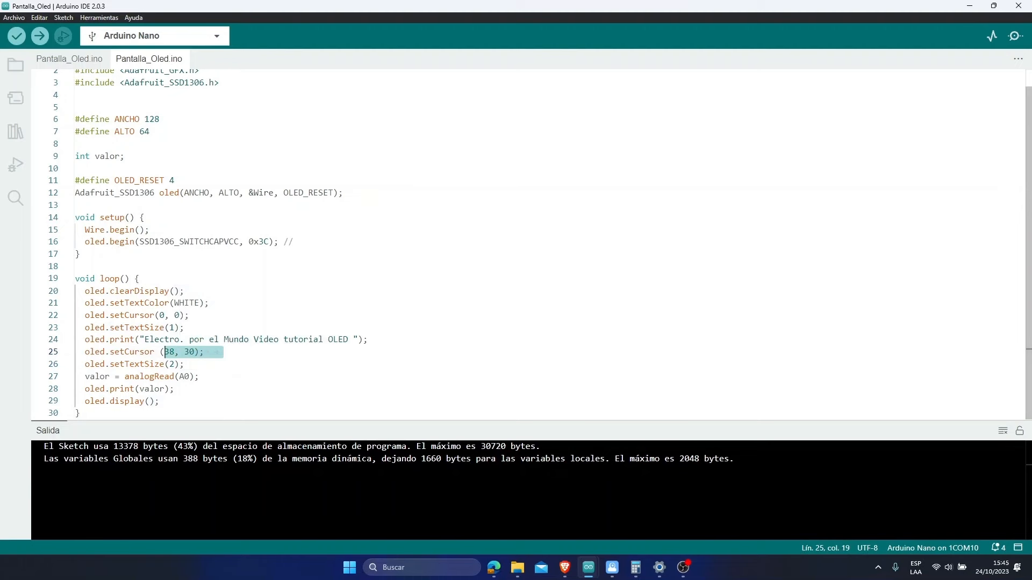
pyautogui.moveTo(39, 36)
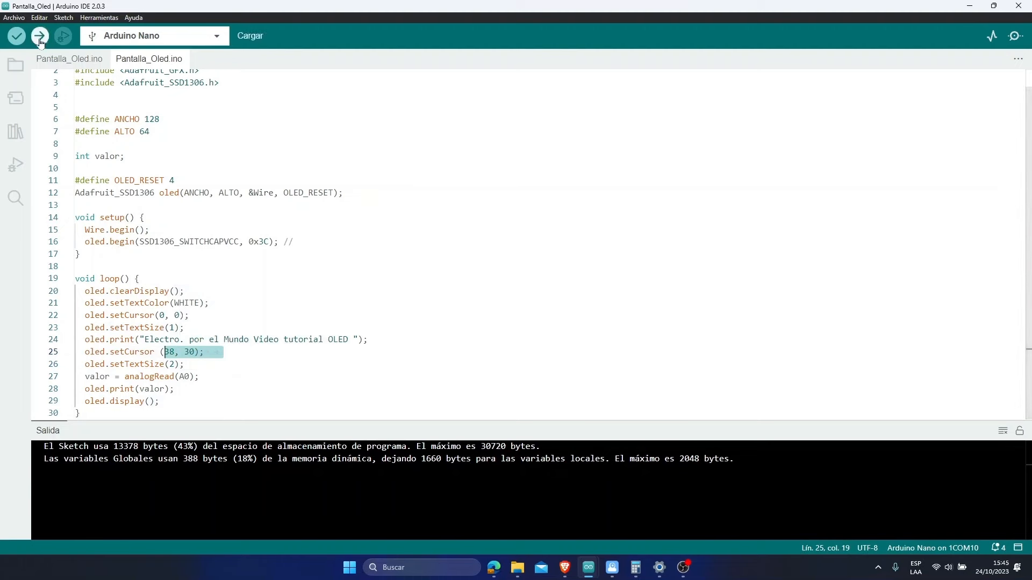
pyautogui.moveTo(39, 36)
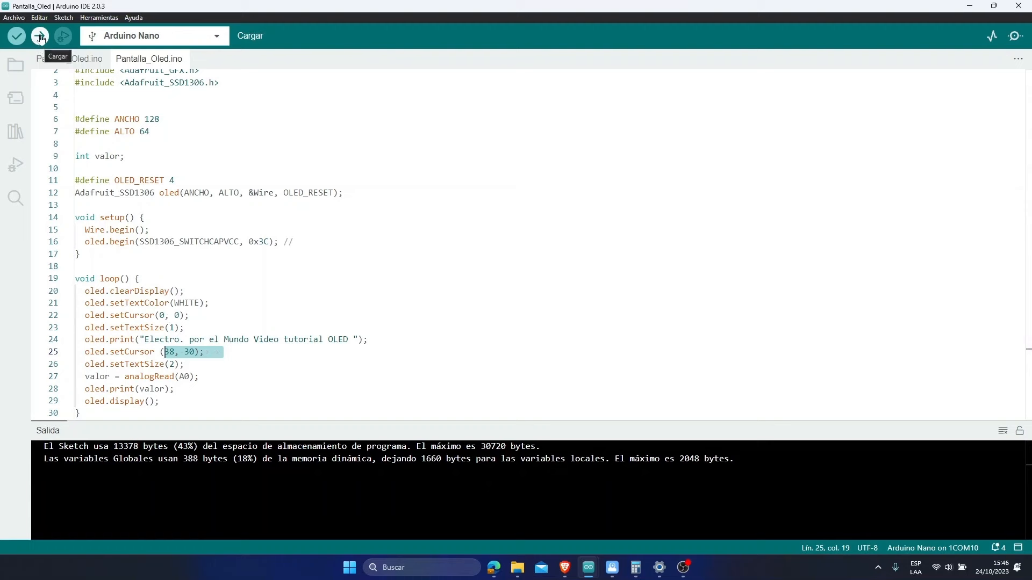
# Upload the OLED sketch to the Arduino Nano on COM10 with Cargar.
pyautogui.click(15, 35)
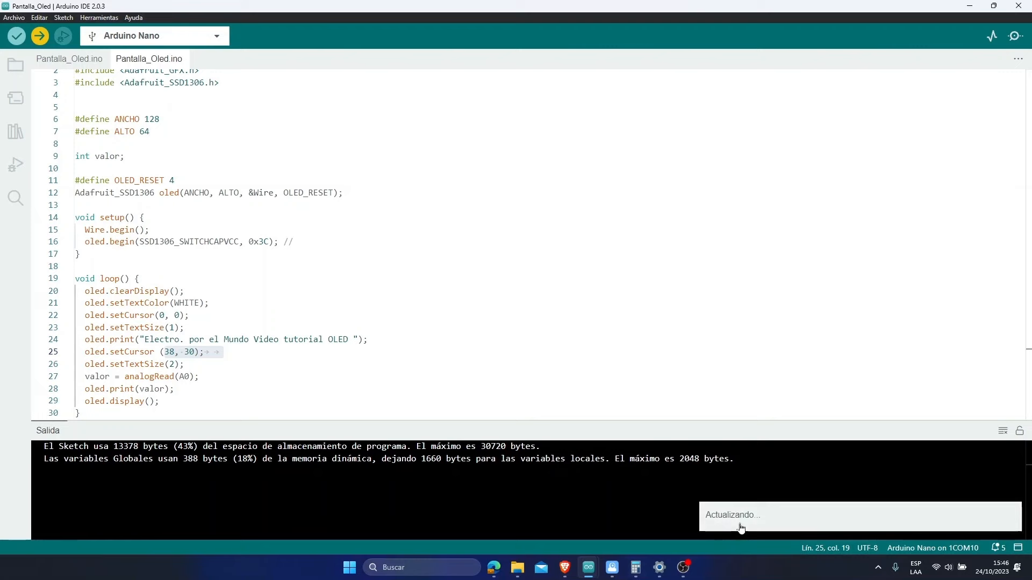
pyautogui.moveTo(741, 524)
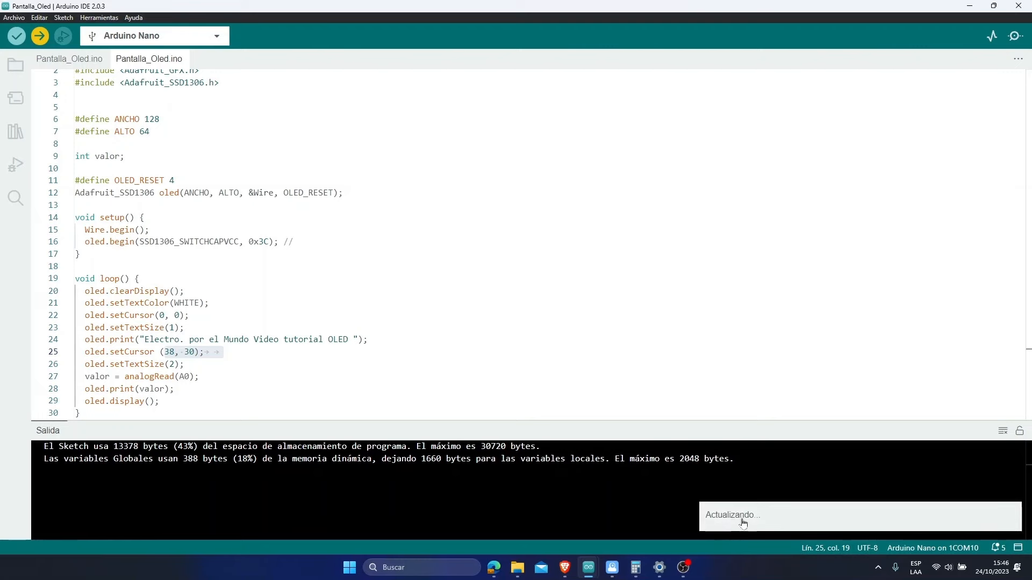